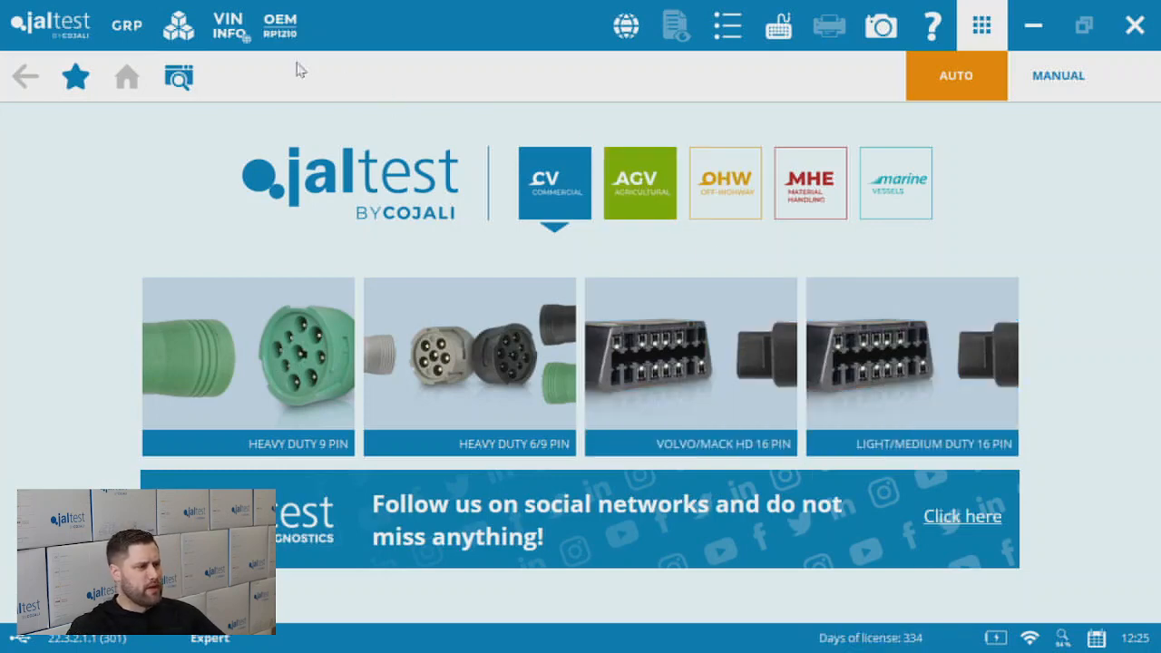
mouse_move(280, 26)
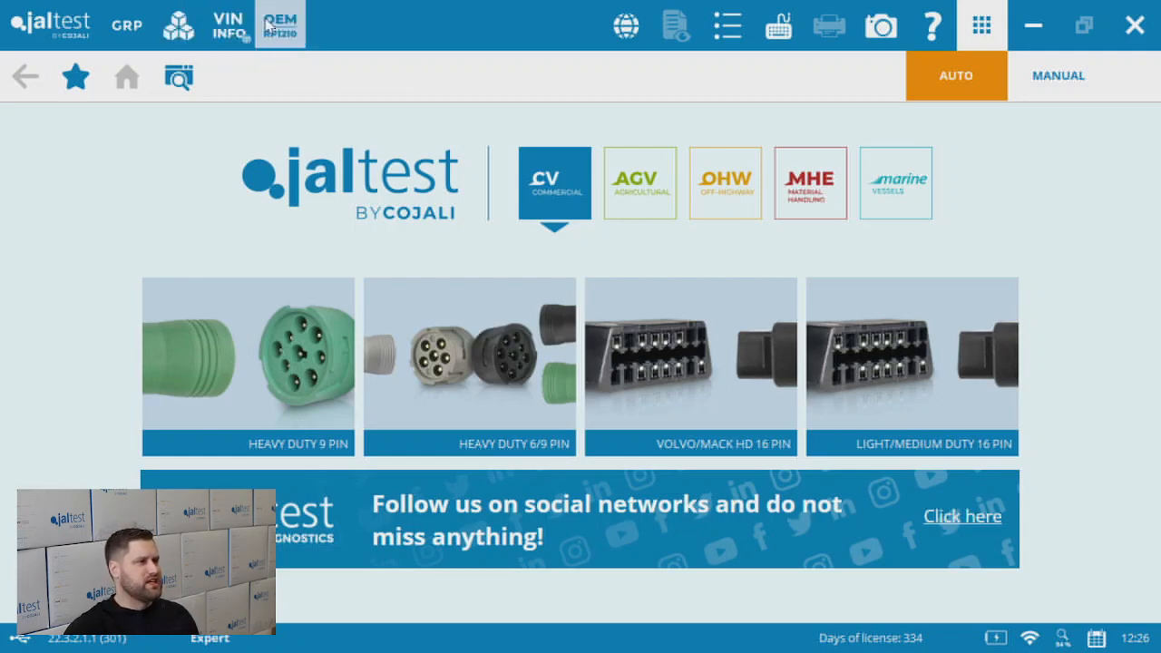
mouse_move(280, 26)
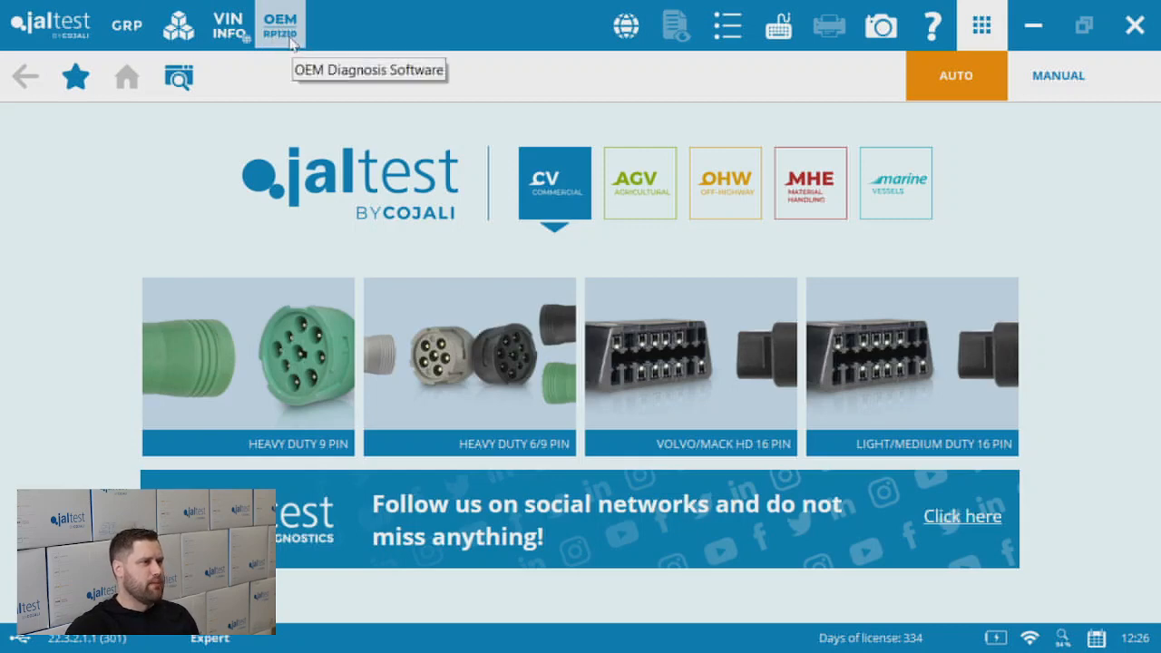
mouse_move(290, 39)
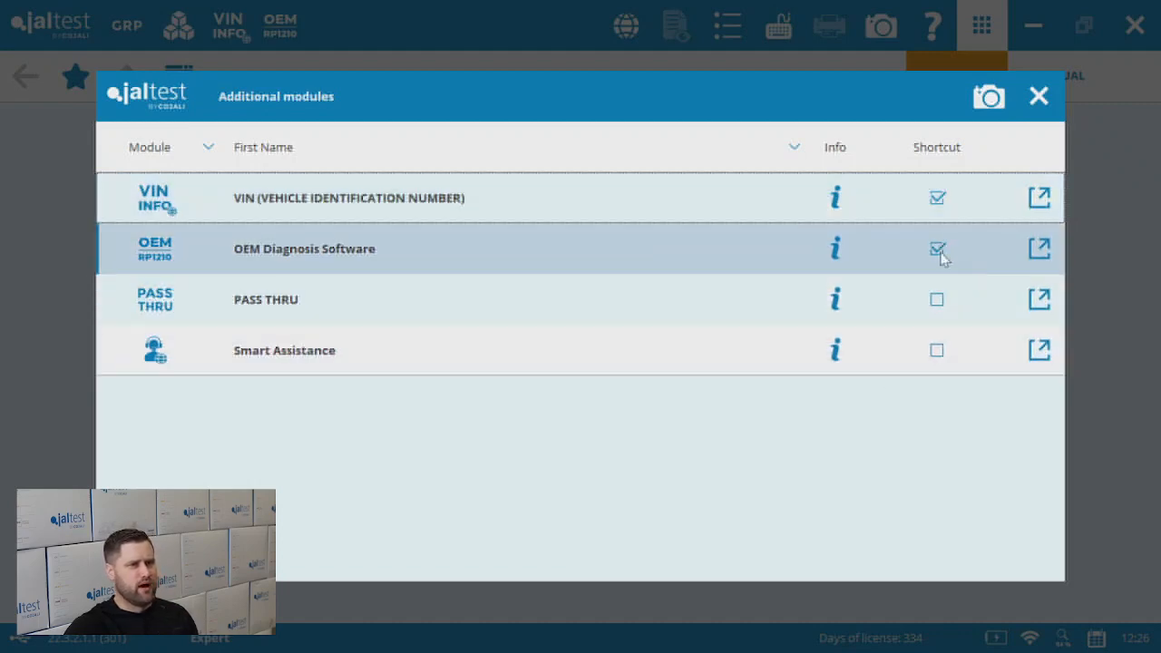
mouse_move(1037, 96)
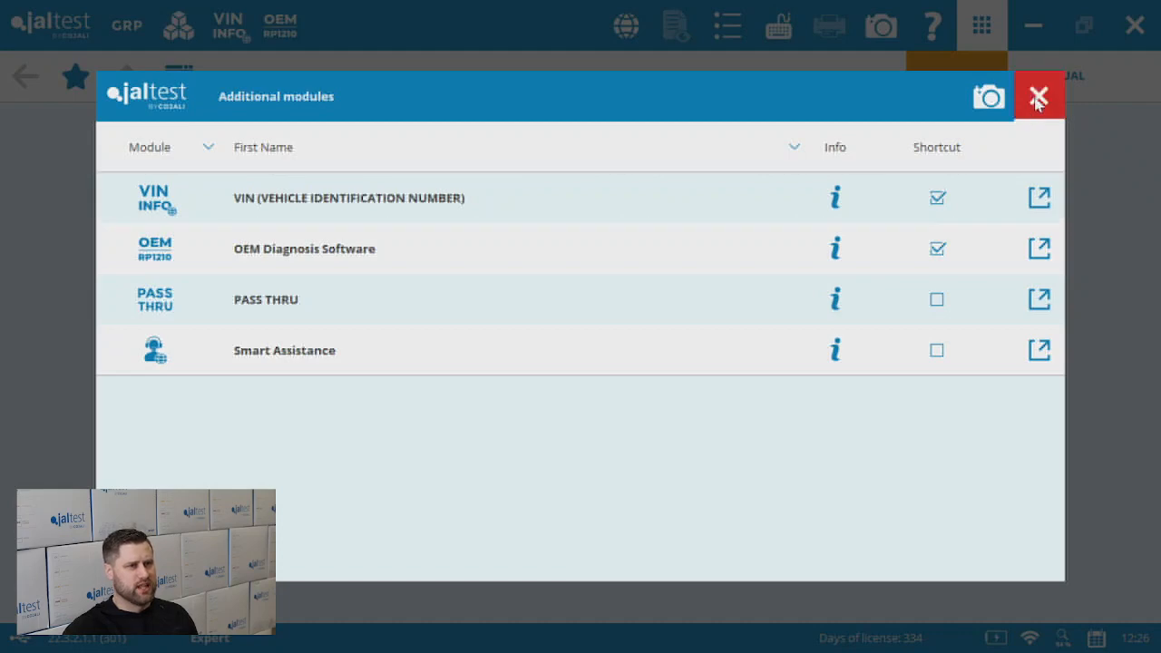
Step: Close the additional modules list and show the OEM RP1210 diagnostic software list
click(1038, 96)
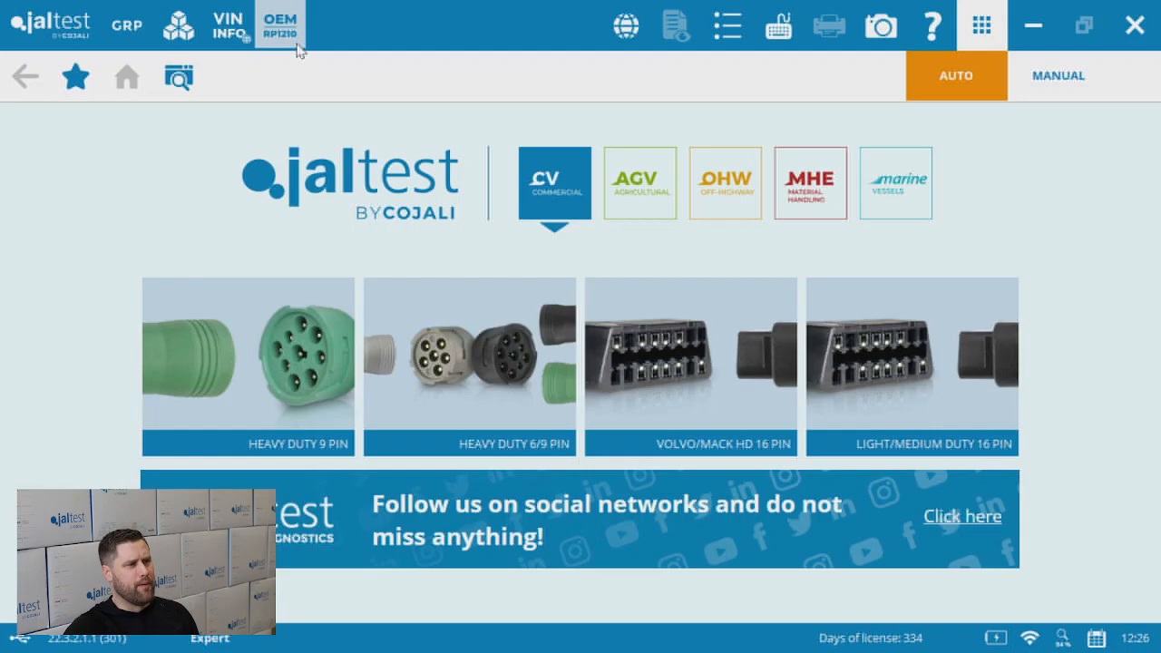
mouse_move(280, 26)
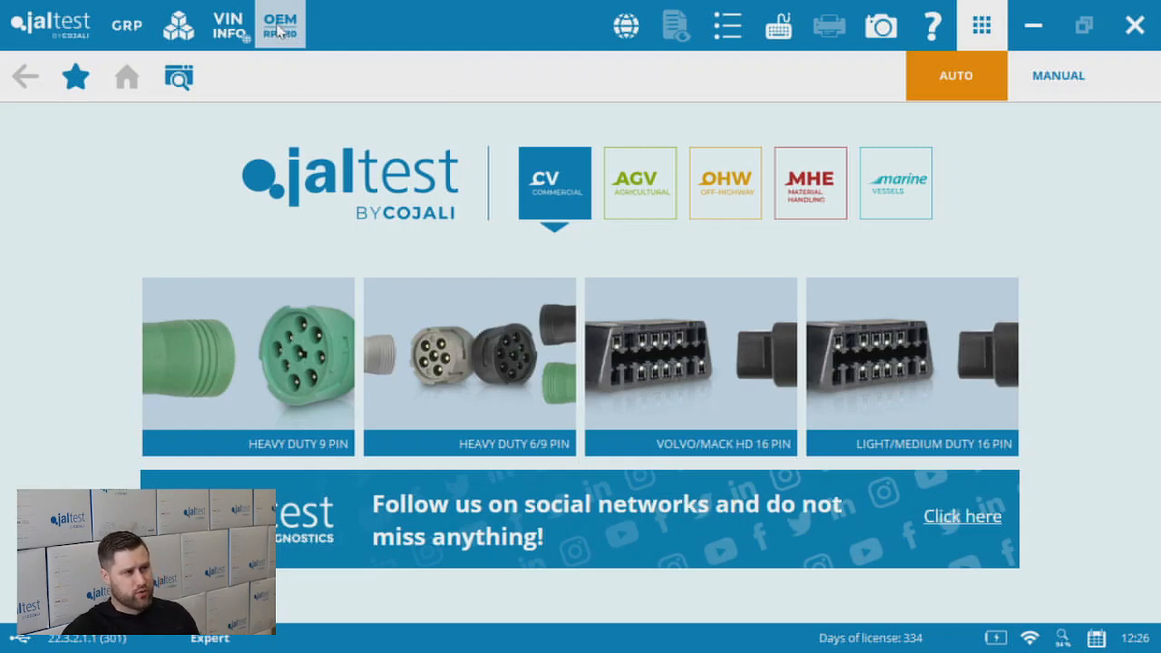
click(279, 25)
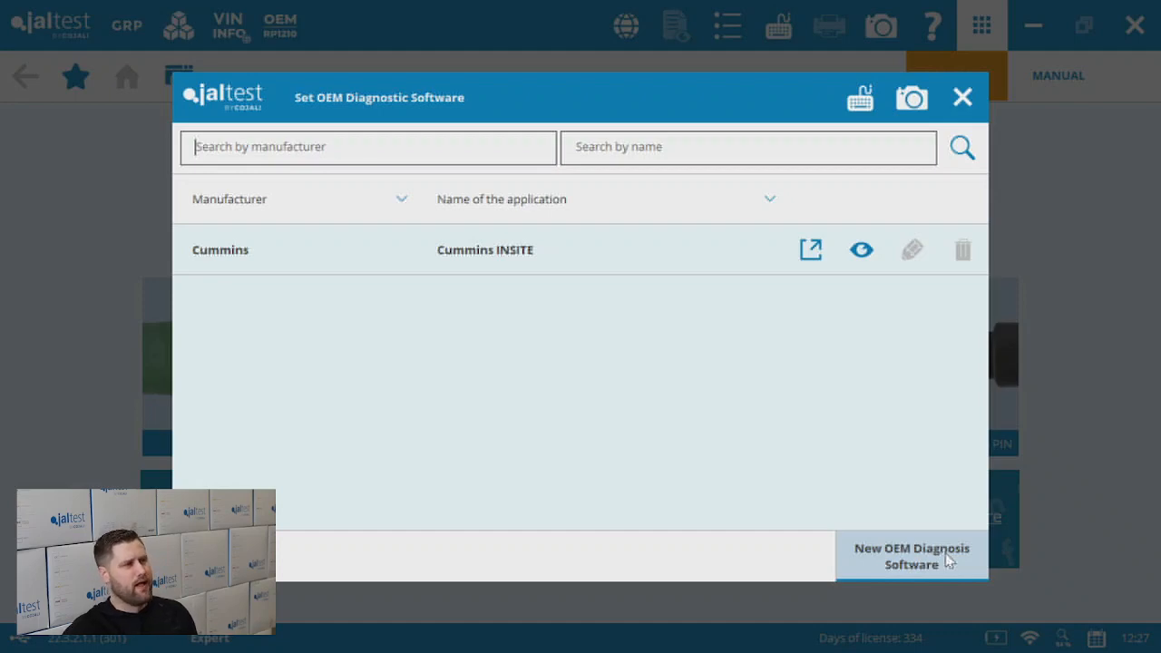
mouse_move(922, 551)
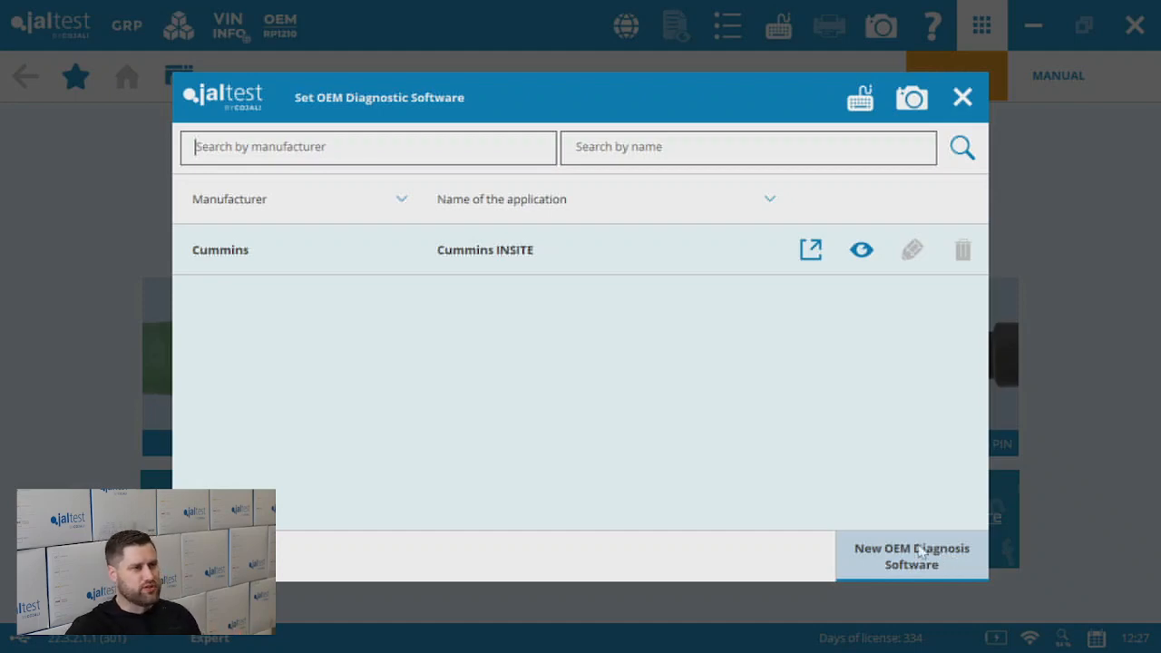
mouse_move(812, 295)
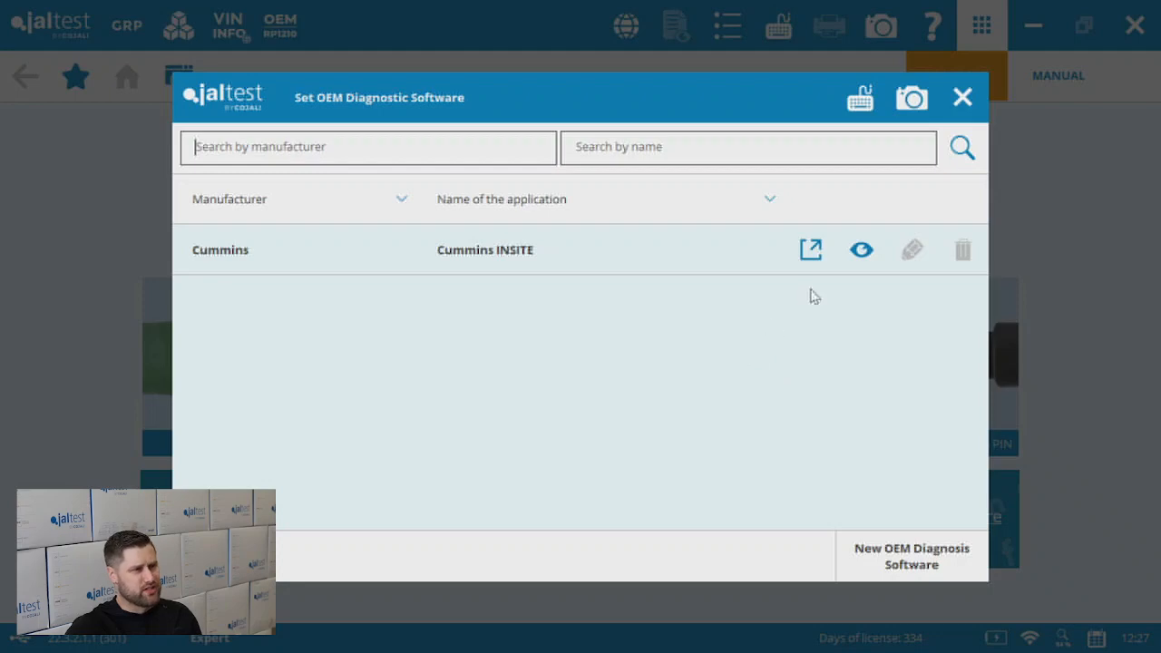
Step: Launch Cummins INSITE from the list, accepting the leaving-Jaltest third-party warning
click(809, 250)
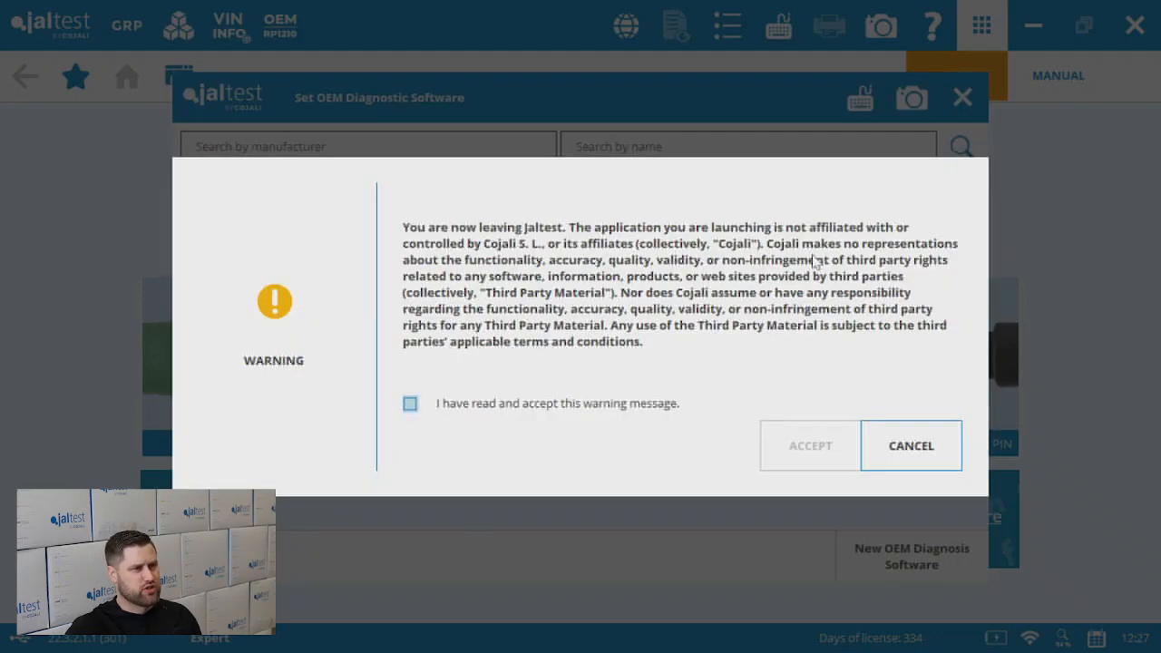
click(410, 402)
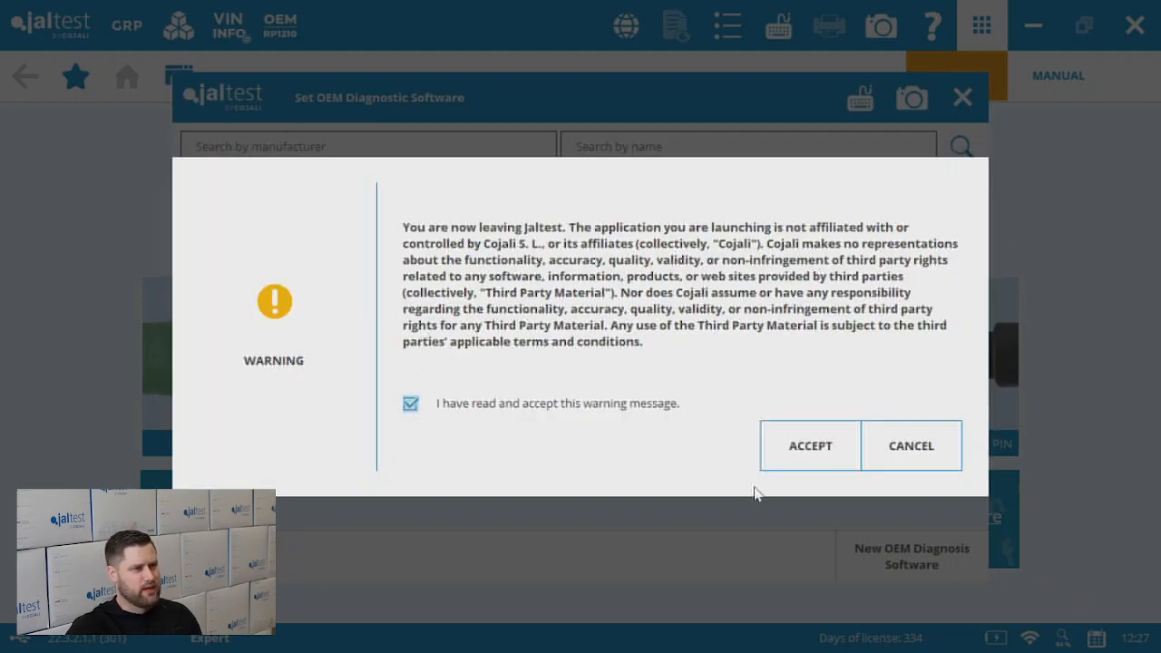
click(809, 447)
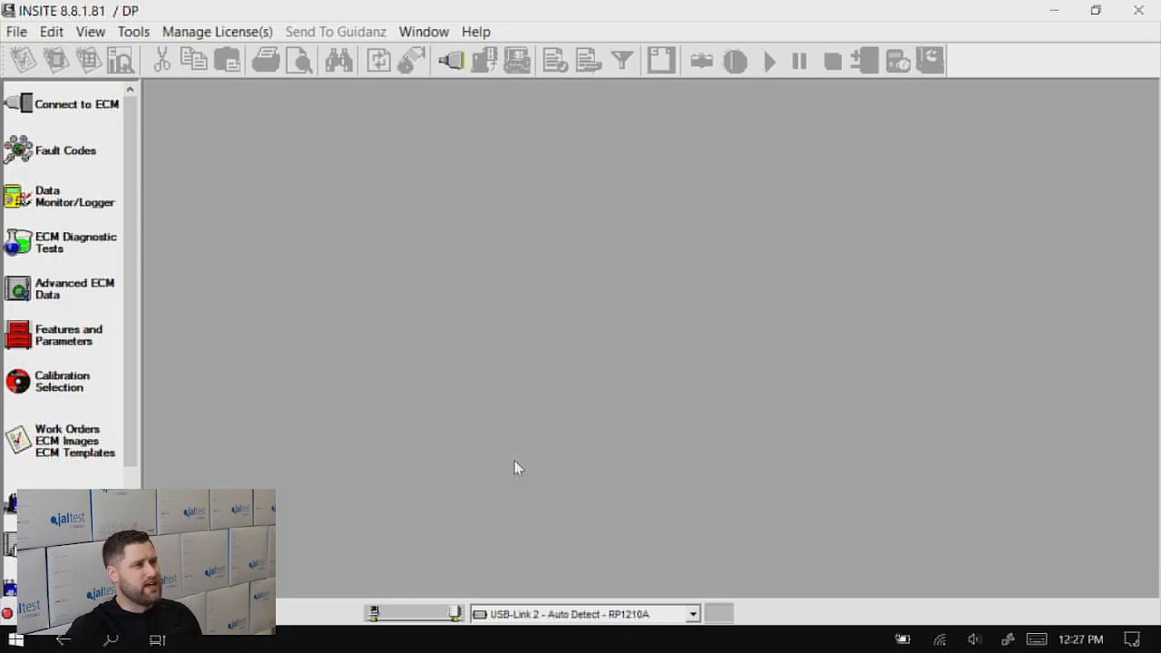
mouse_move(515, 468)
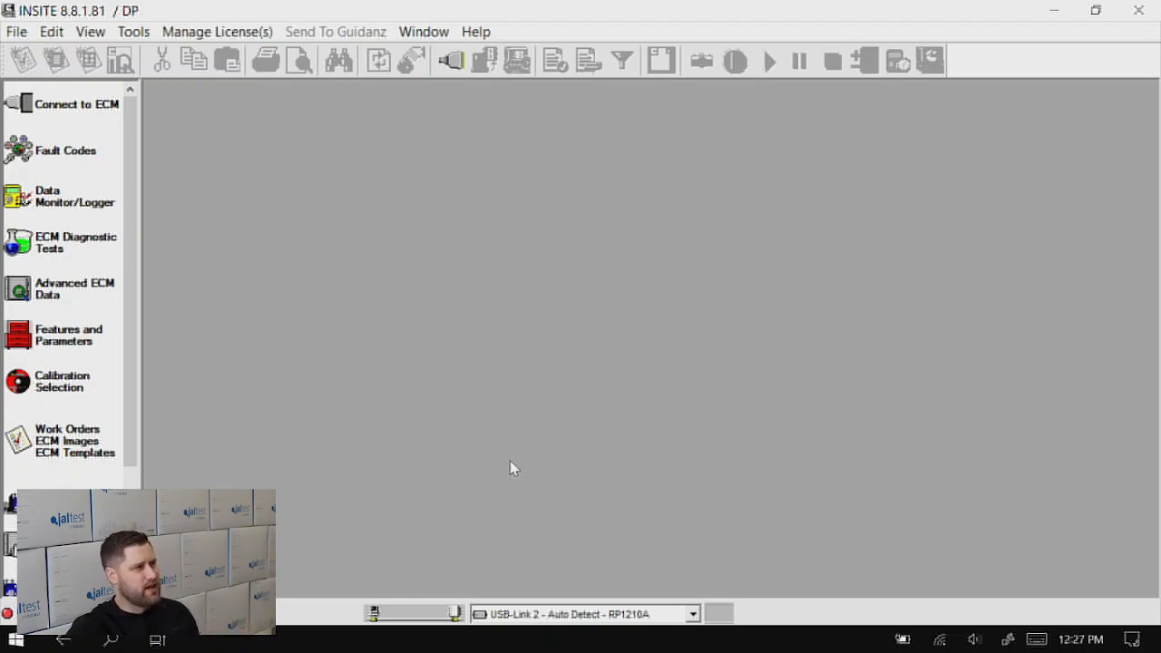
mouse_move(505, 463)
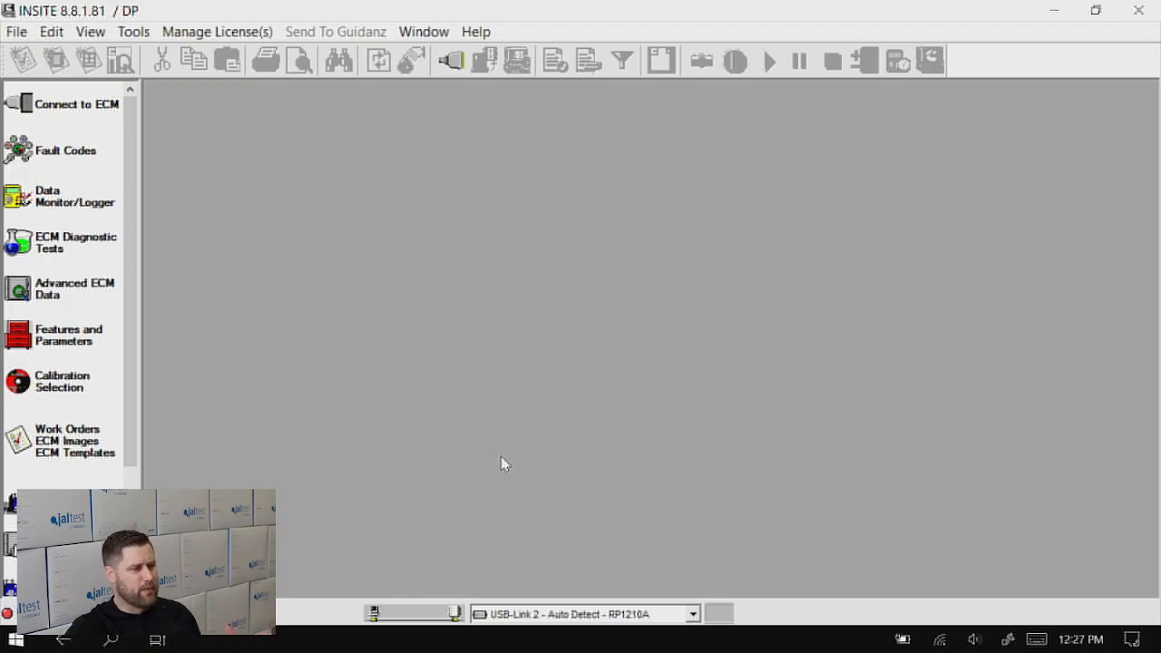
mouse_move(512, 454)
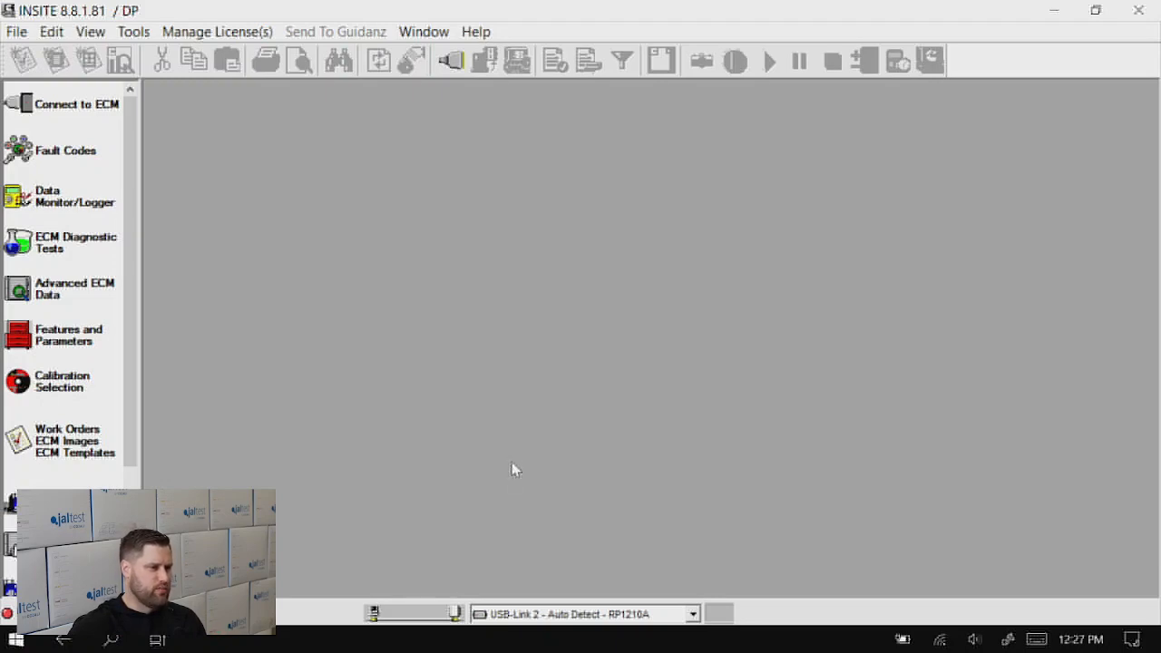
Step: Begin the ECM connection setup from INSITE's main window once it has loaded
click(693, 614)
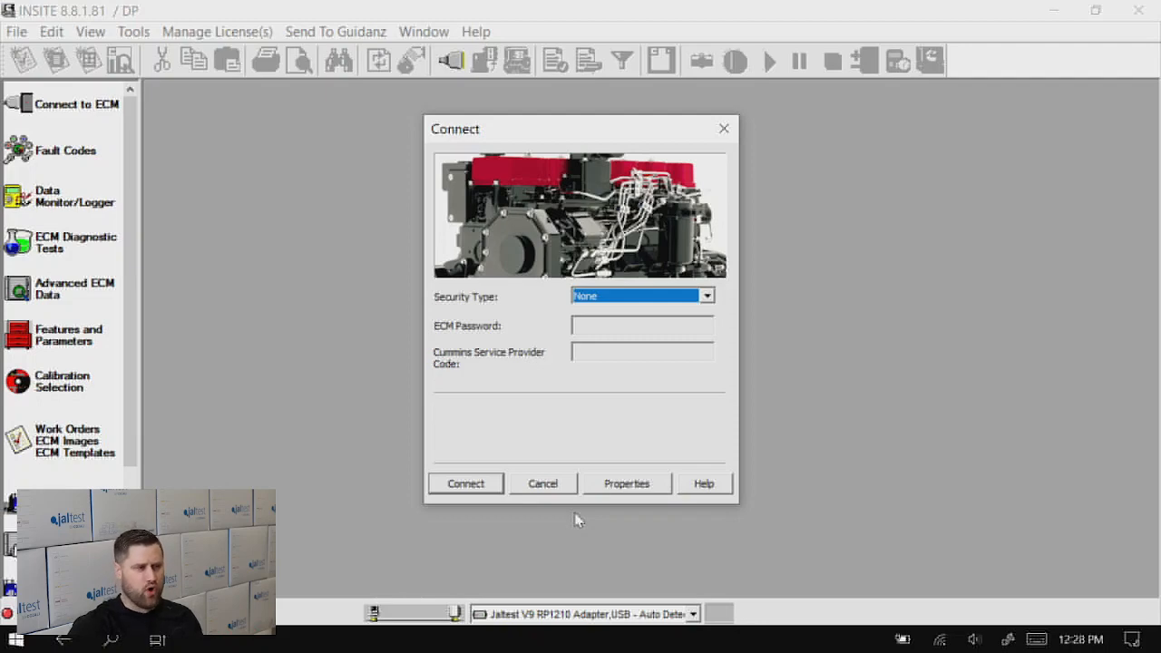
mouse_move(552, 481)
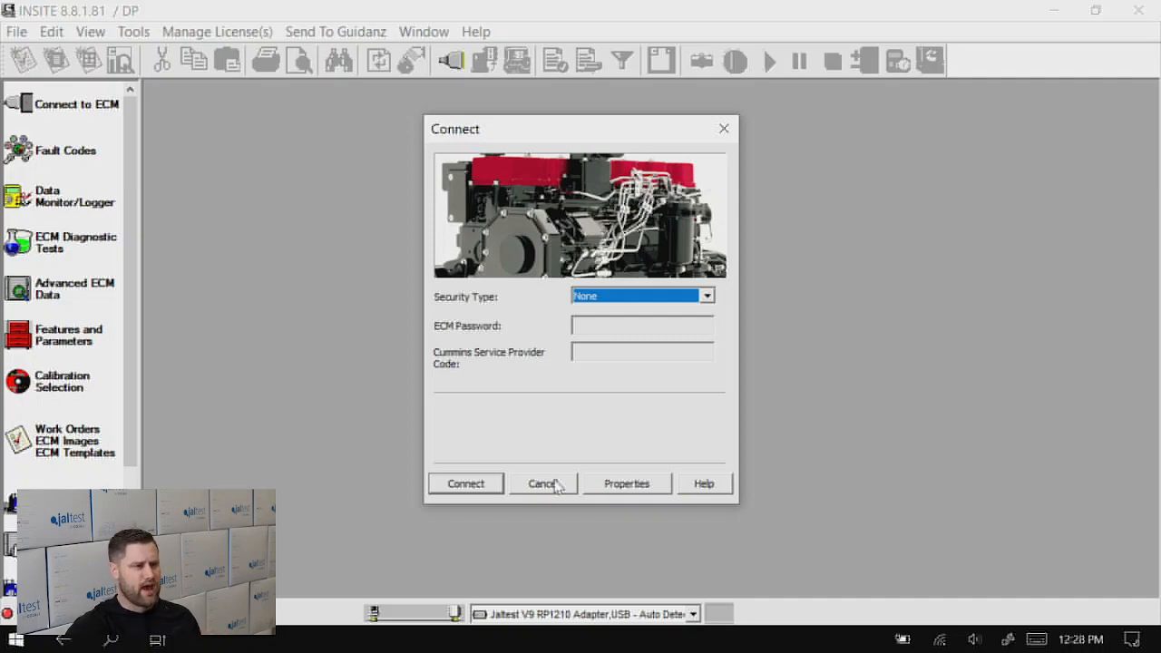
Step: Cancel the Connect to ECM dialog, leaving INSITE with no ECM connected
click(541, 483)
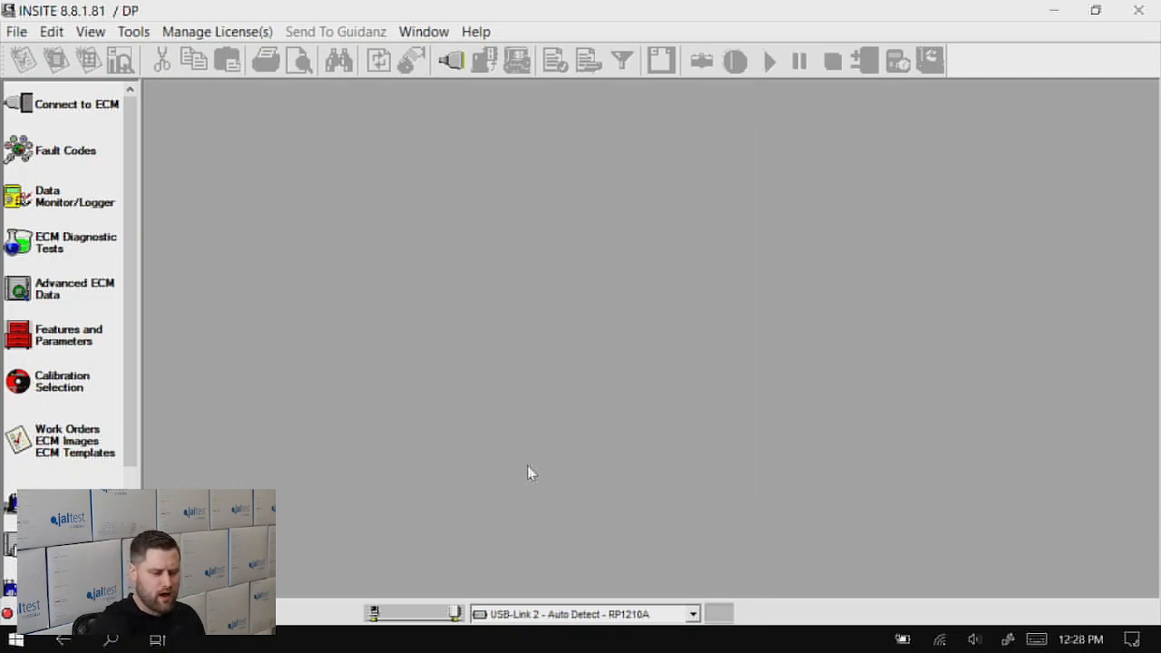
mouse_move(566, 513)
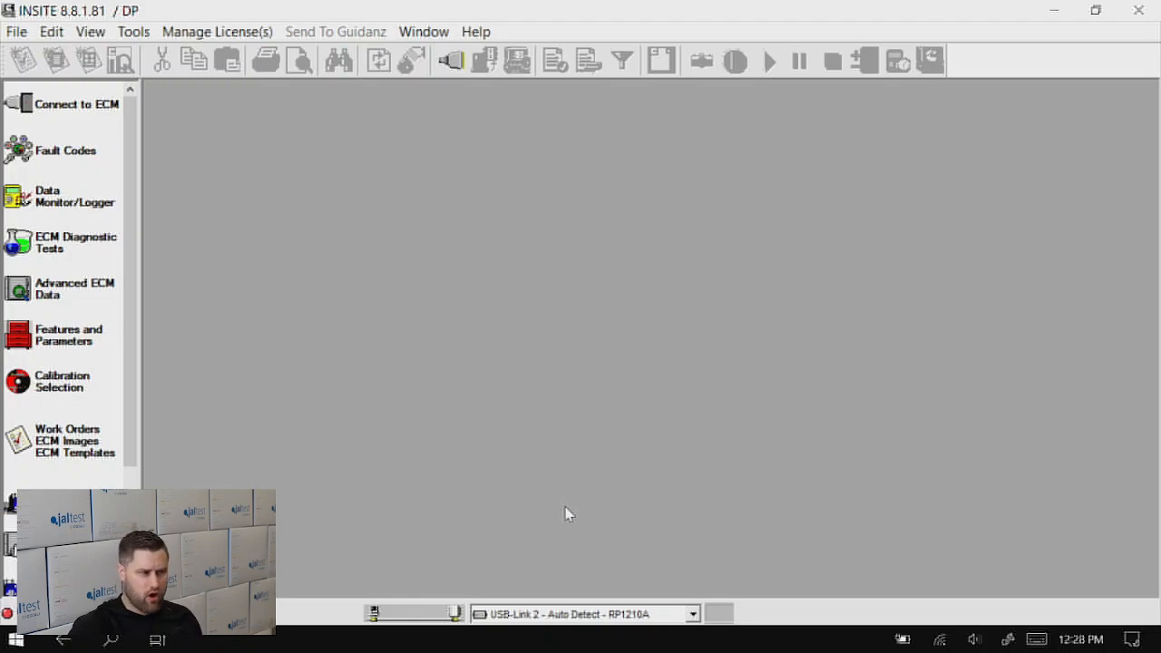